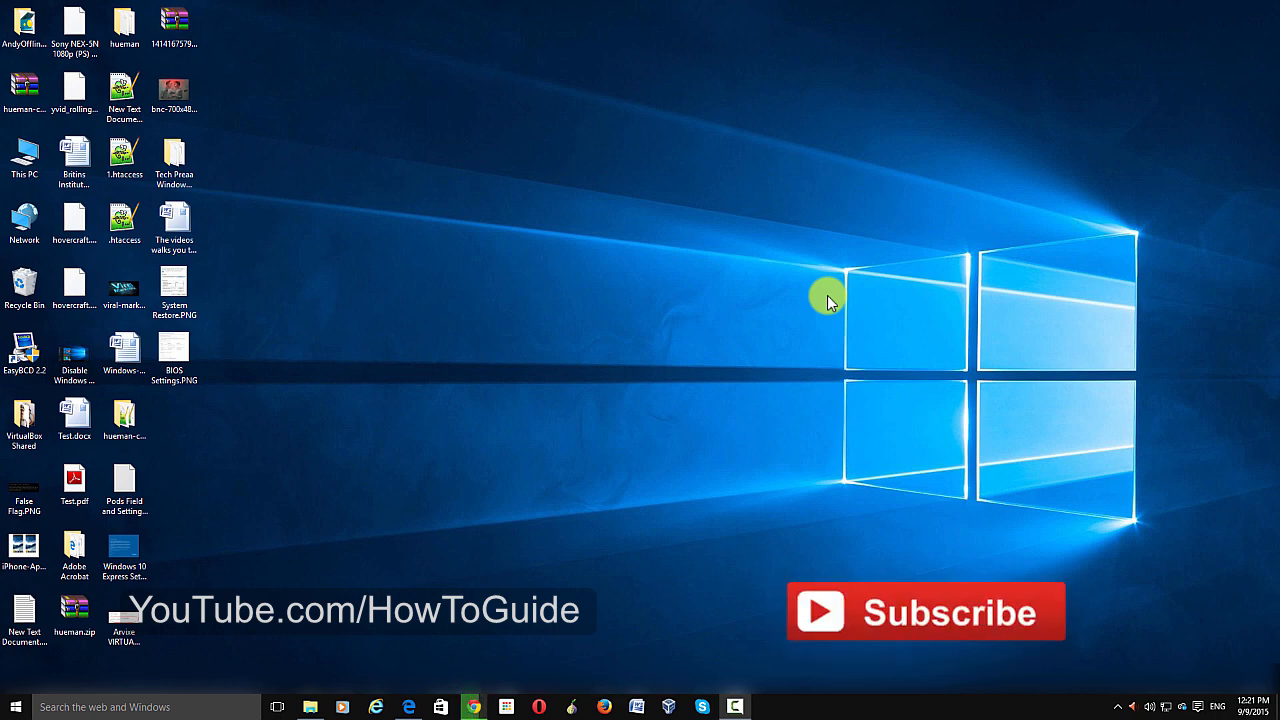
- Launch Google Chrome from the Windows taskbar
left_click(472, 707)
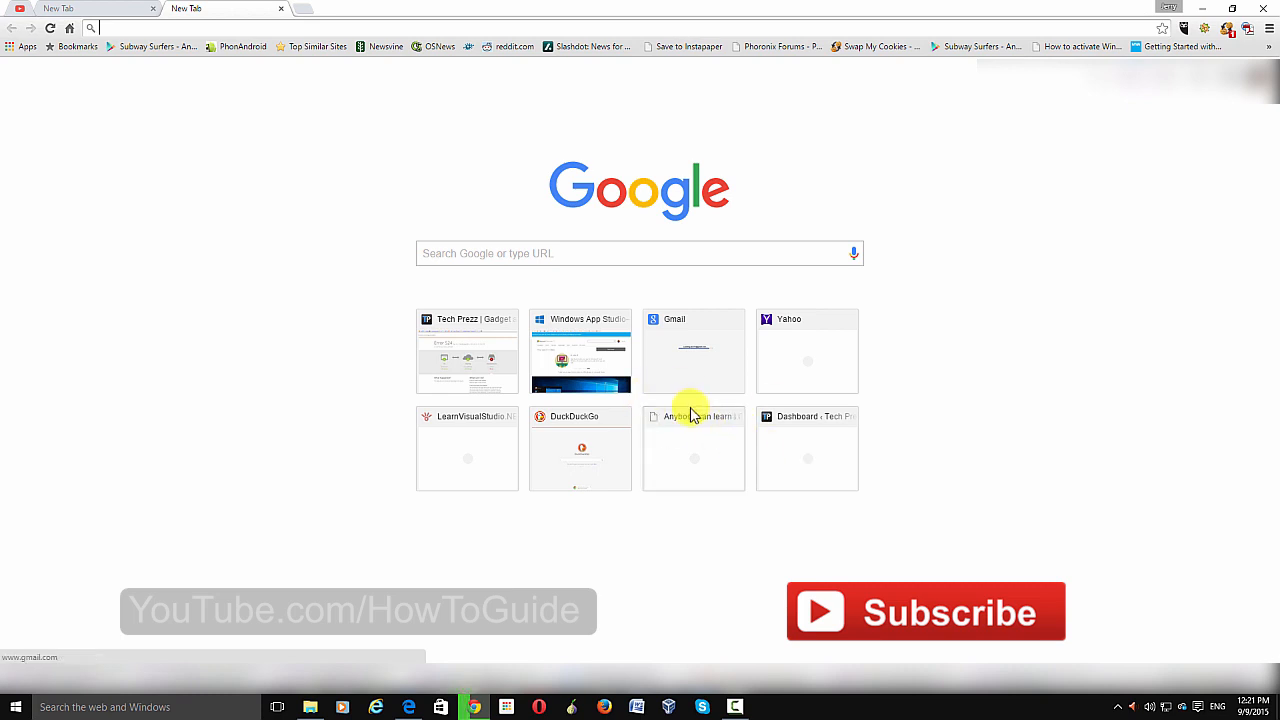
mouse_move(480, 370)
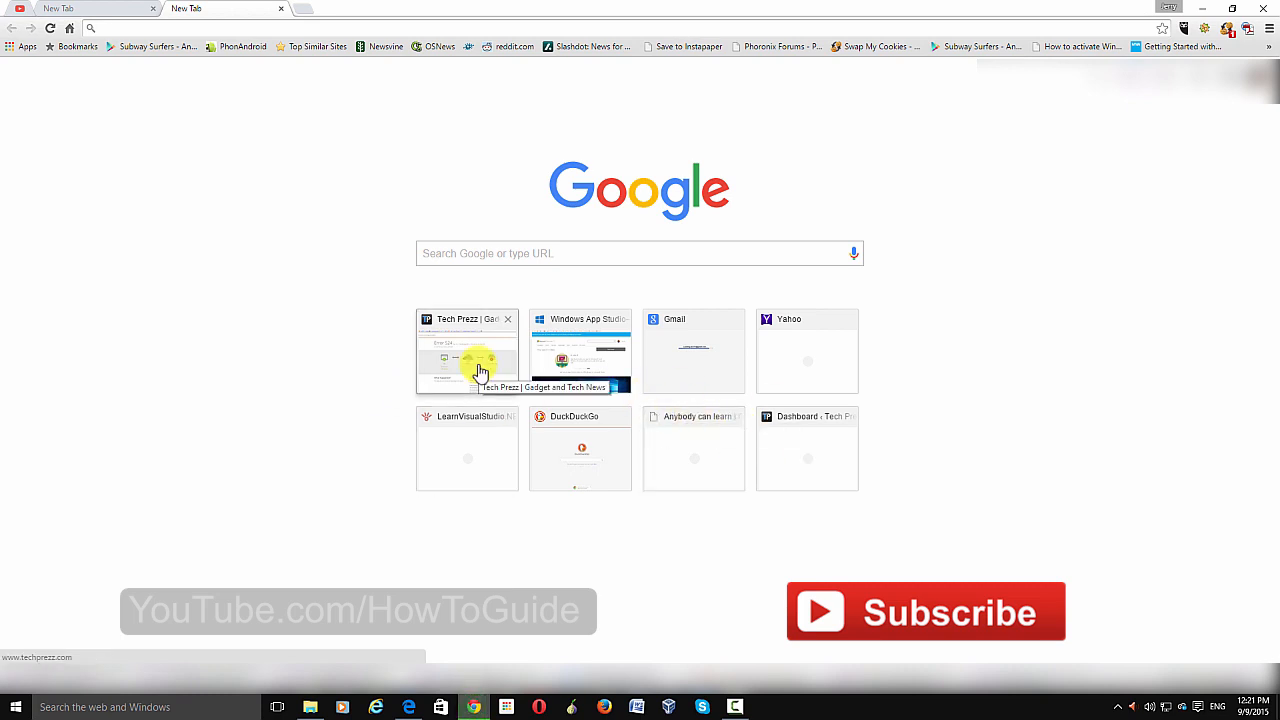
mouse_move(614, 253)
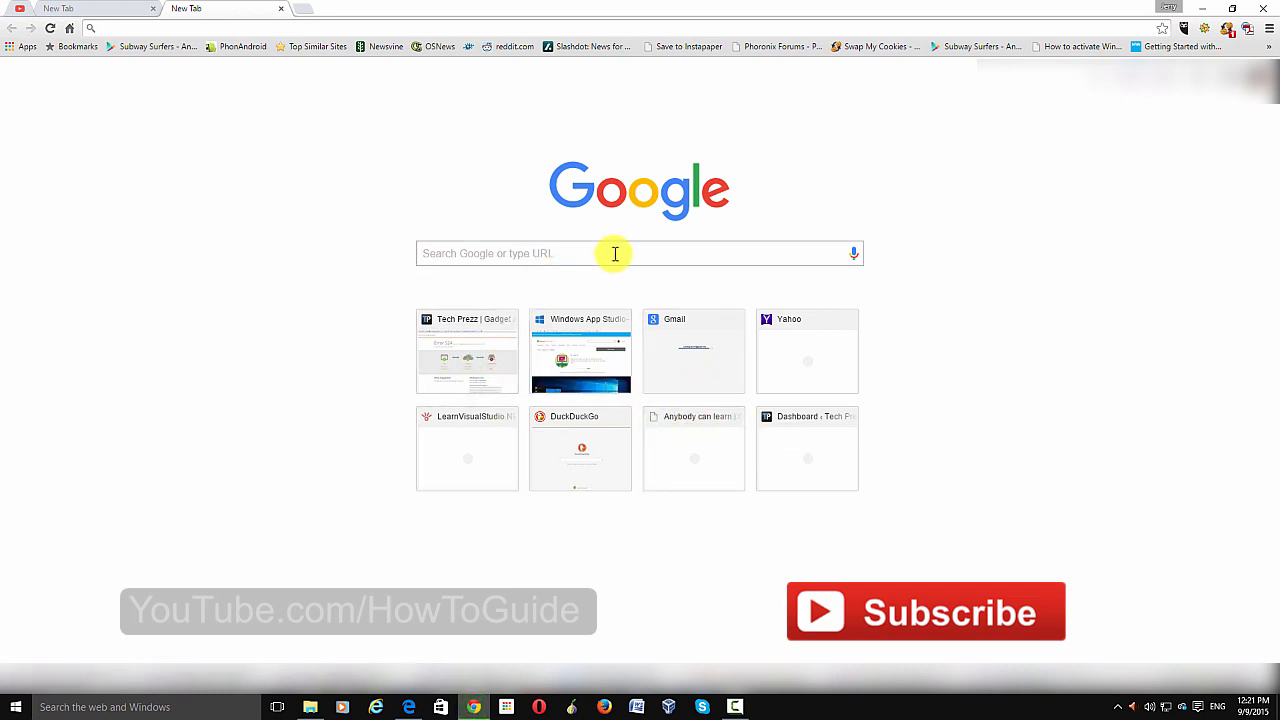
- Focus the Google search field on the default new tab page
left_click(615, 253)
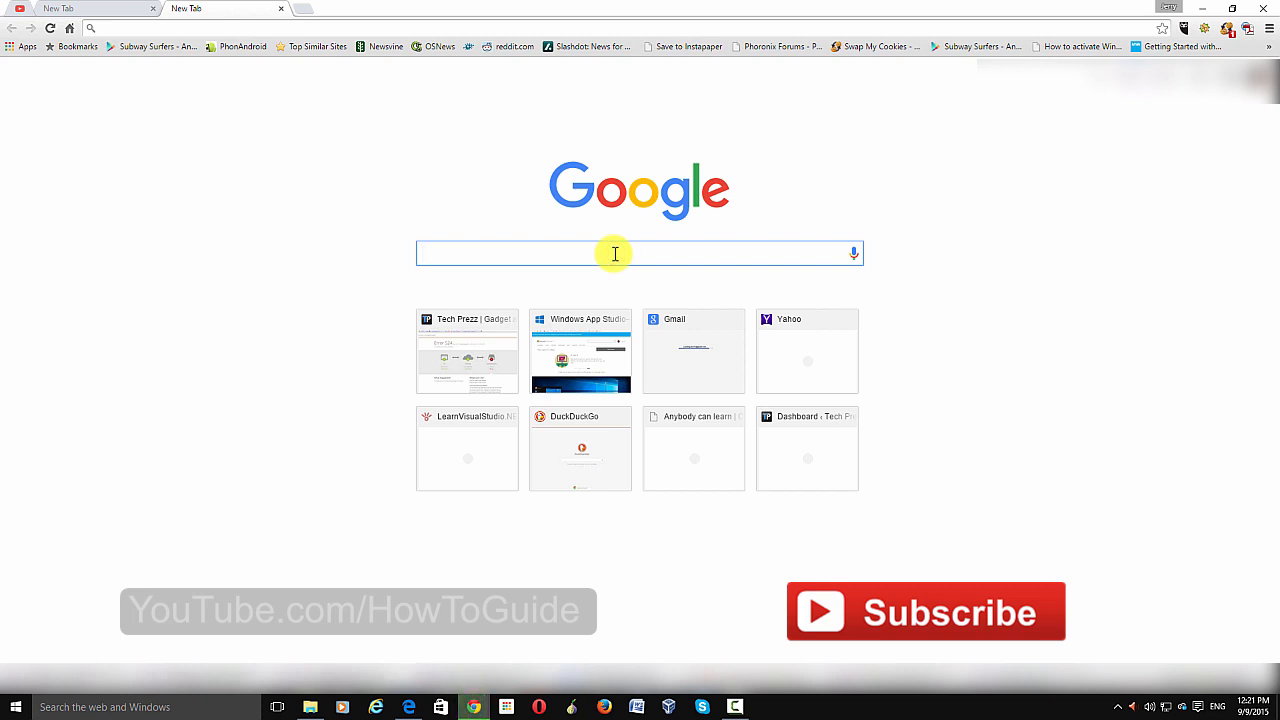
left_click(620, 253)
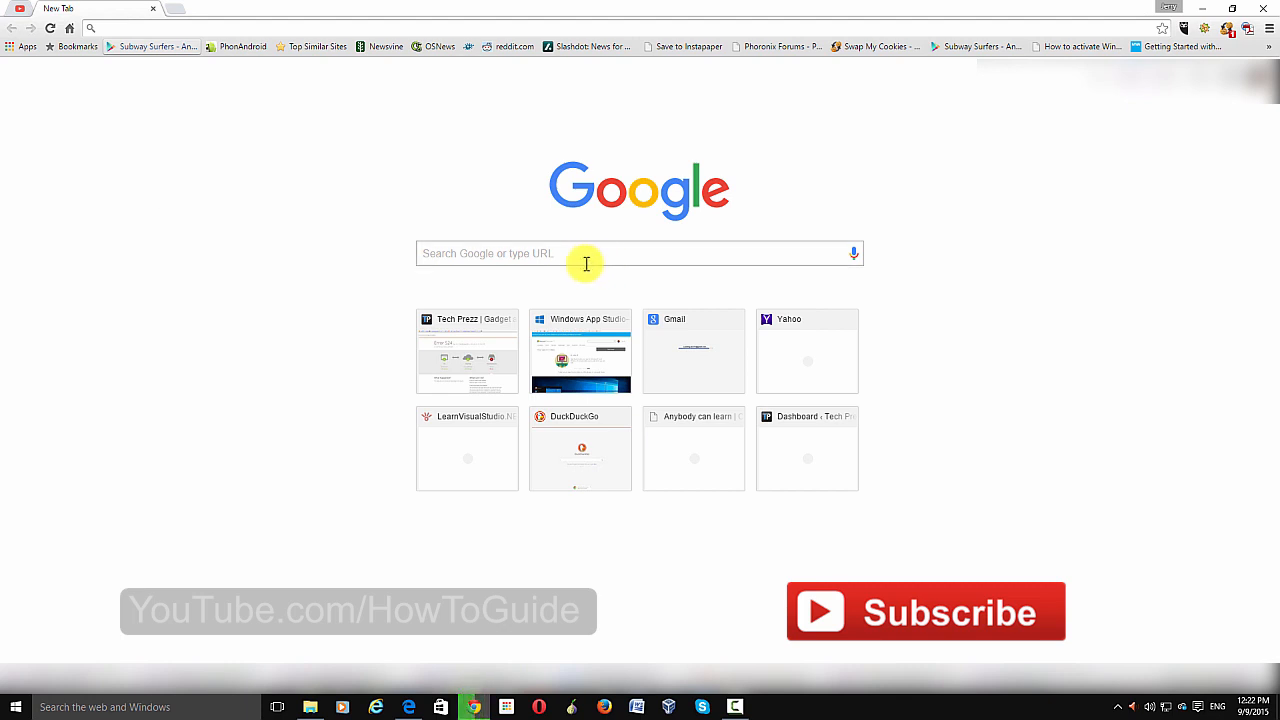
mouse_move(618, 272)
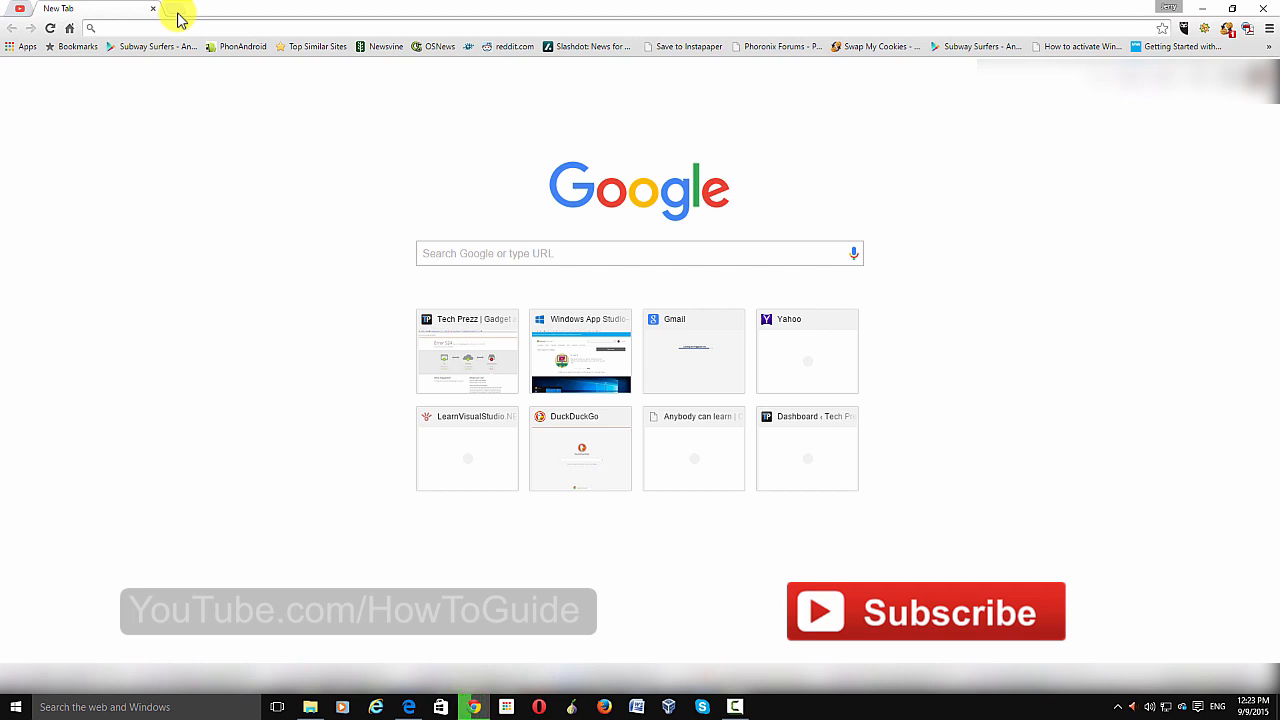
mouse_move(190, 110)
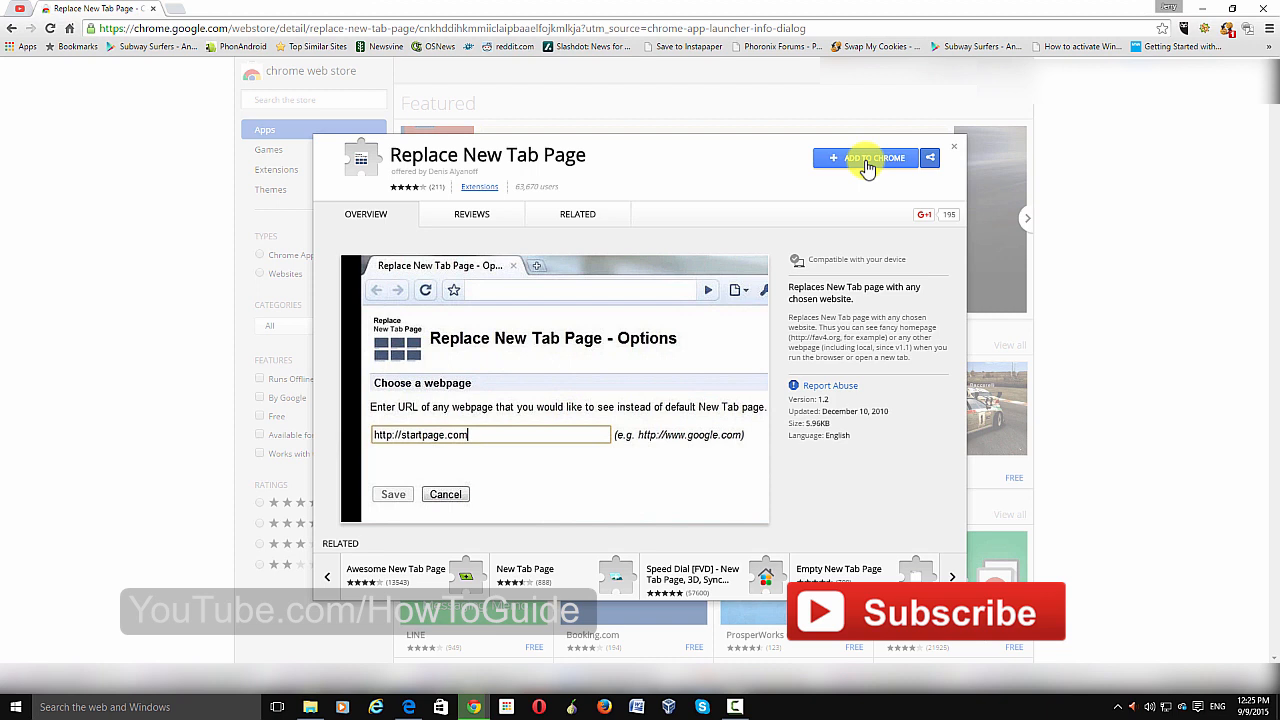
- Add the Replace New Tab Page extension to Chrome and confirm the install
left_click(866, 158)
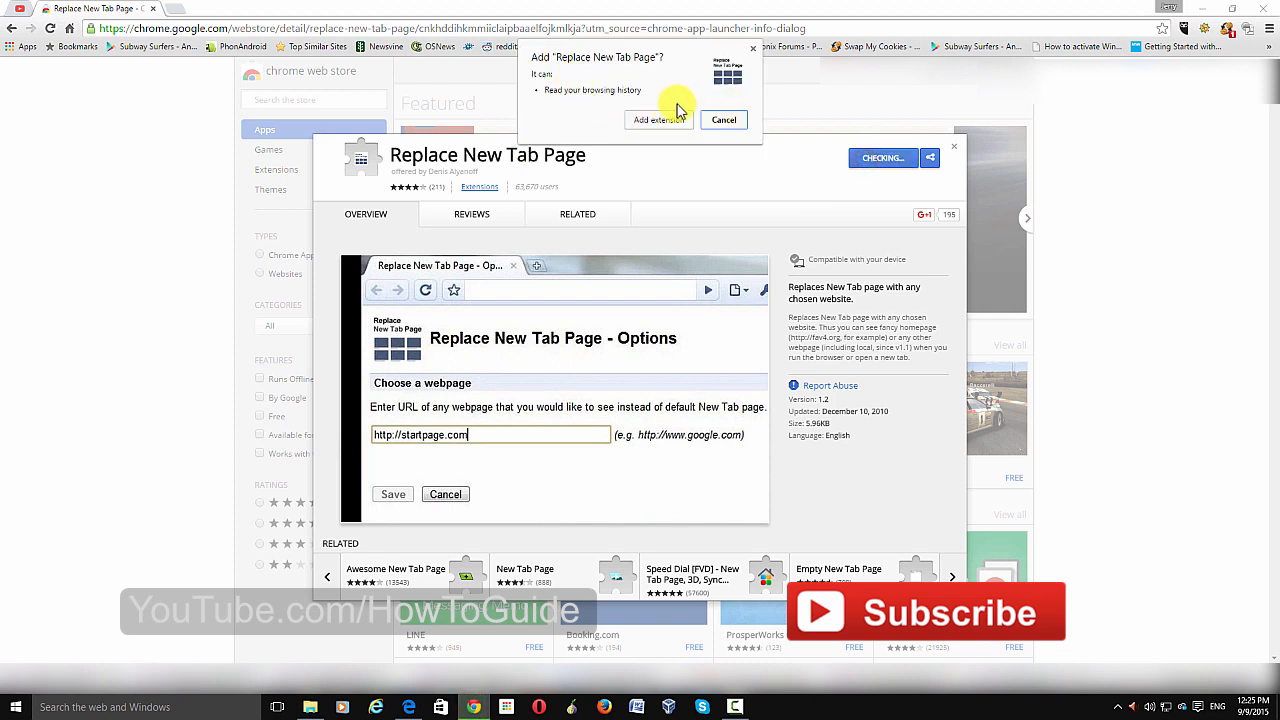
left_click(658, 119)
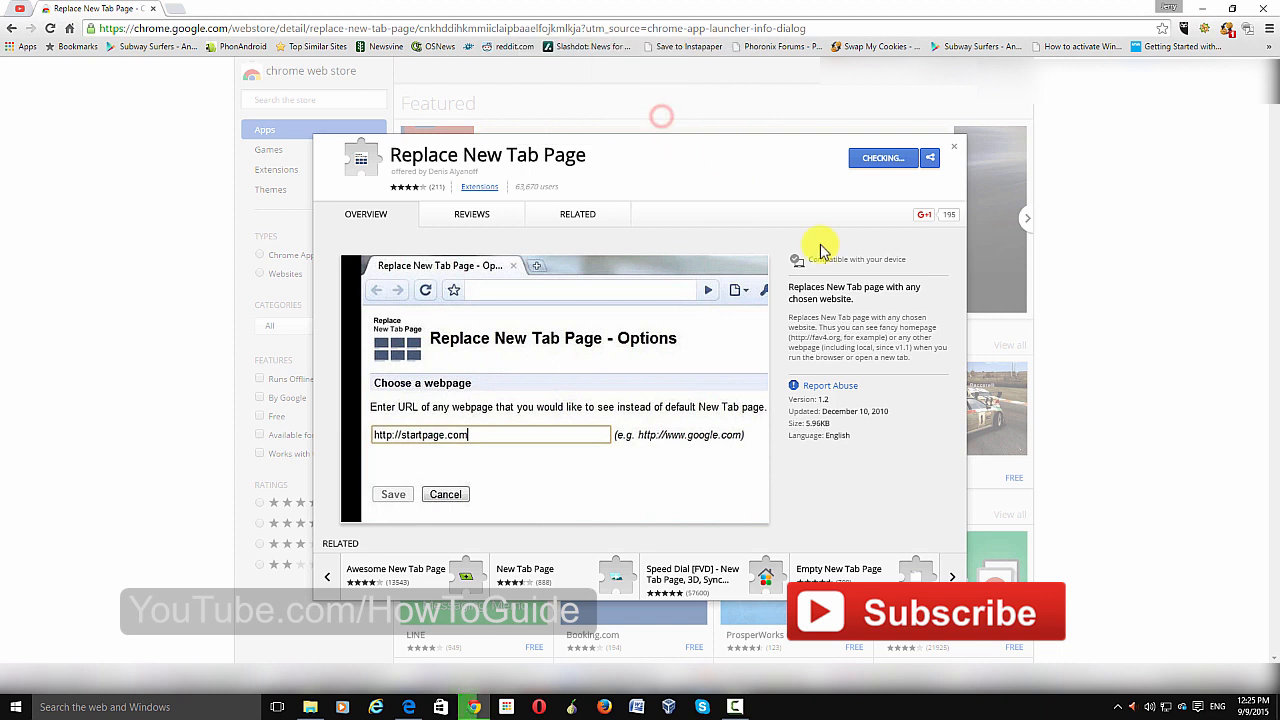
left_click(880, 158)
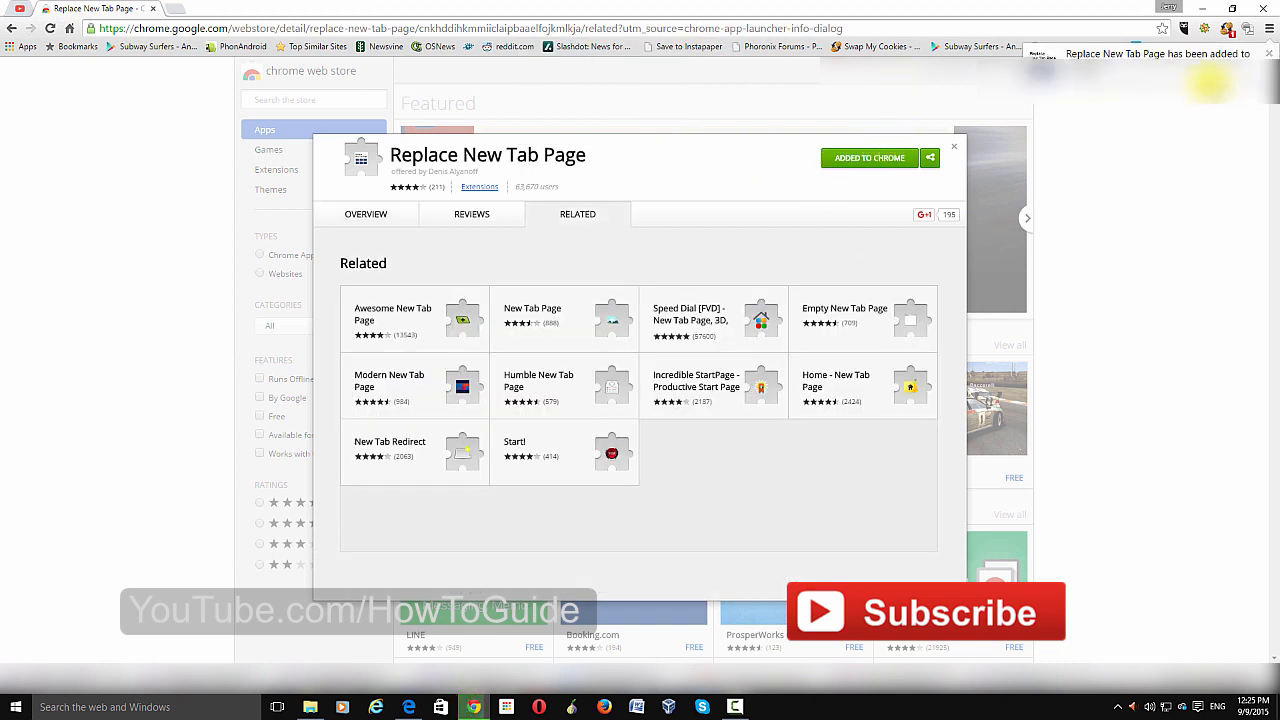
mouse_move(1133, 68)
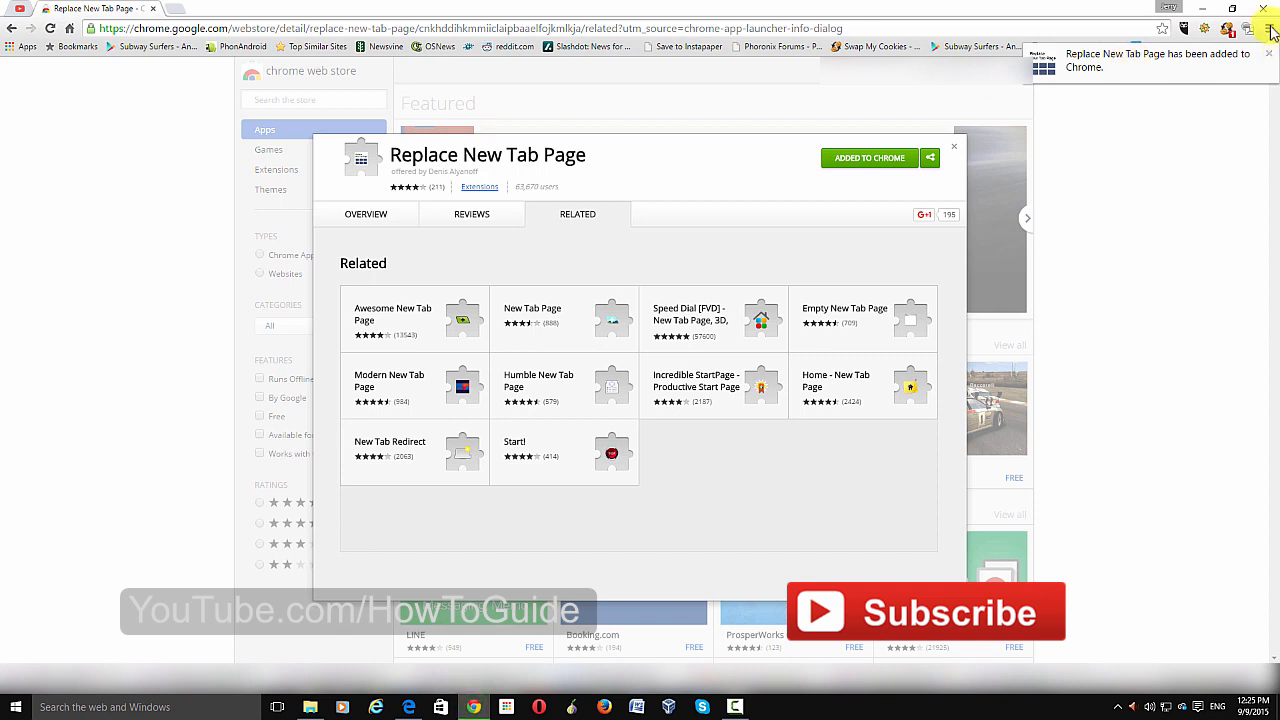
- Reach the Extensions page via More tools and scroll to Replace New Tab Page
left_click(1268, 28)
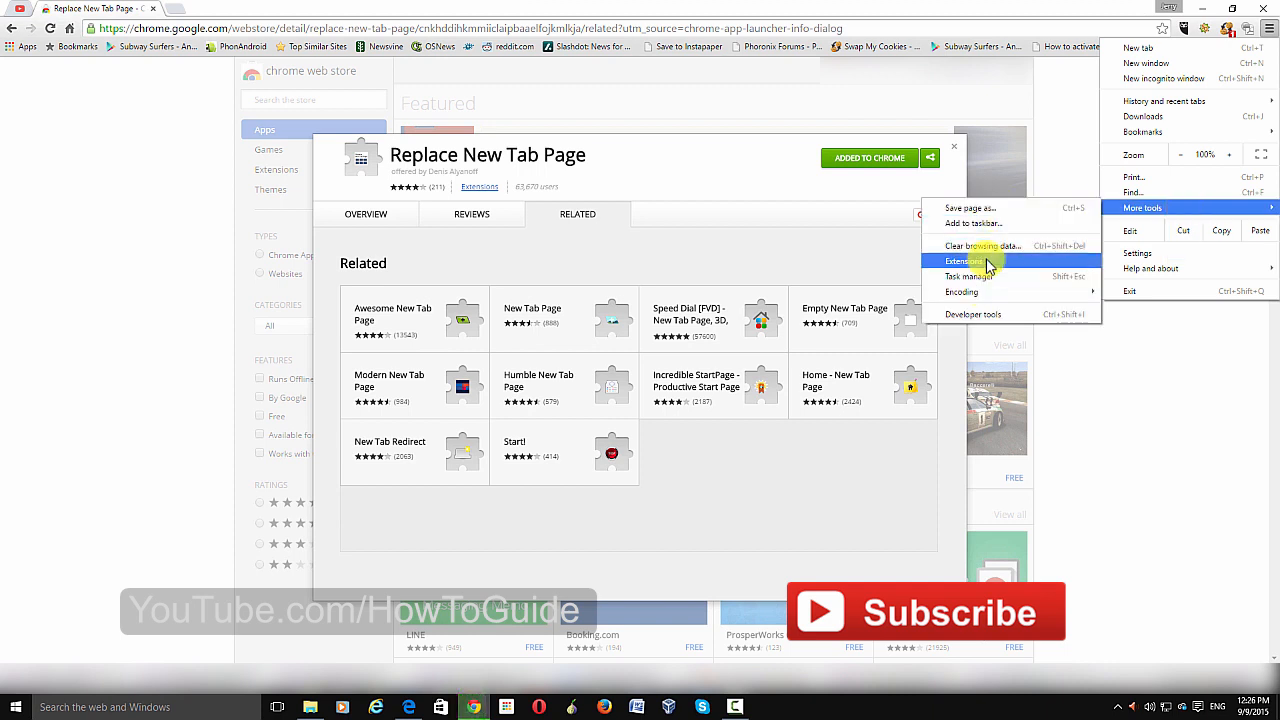
left_click(963, 261)
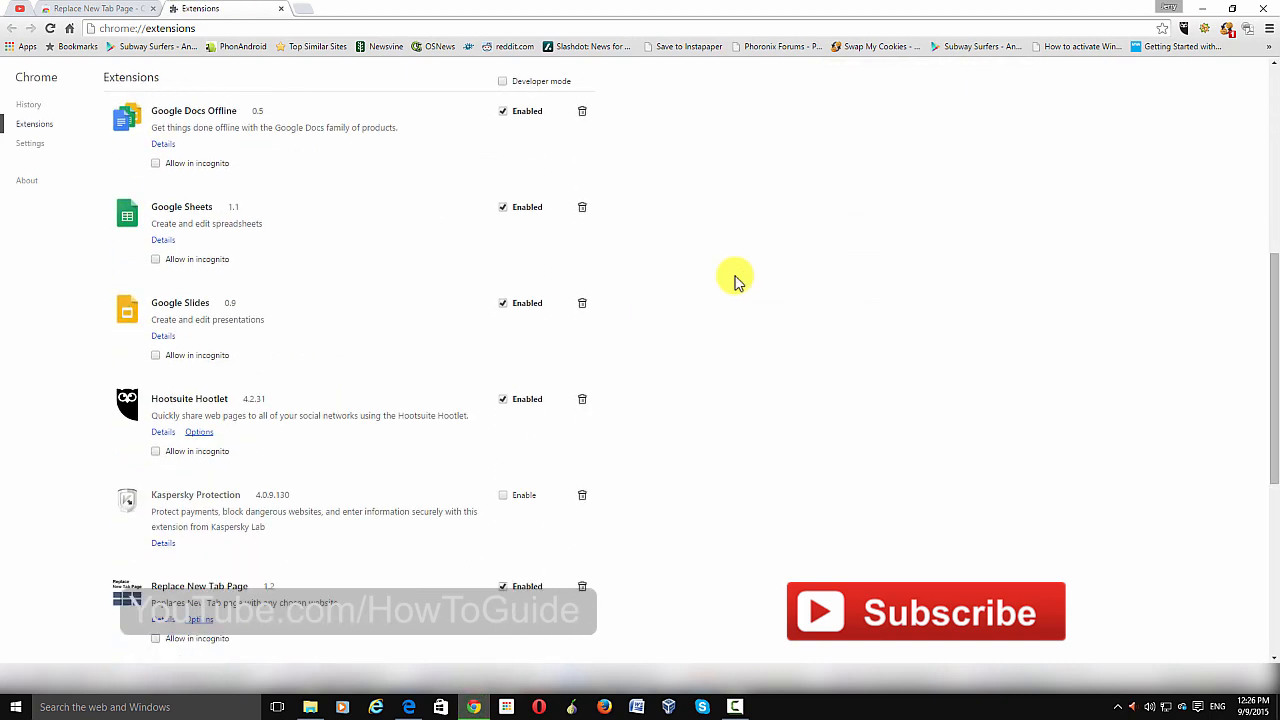
scroll("down", 3)
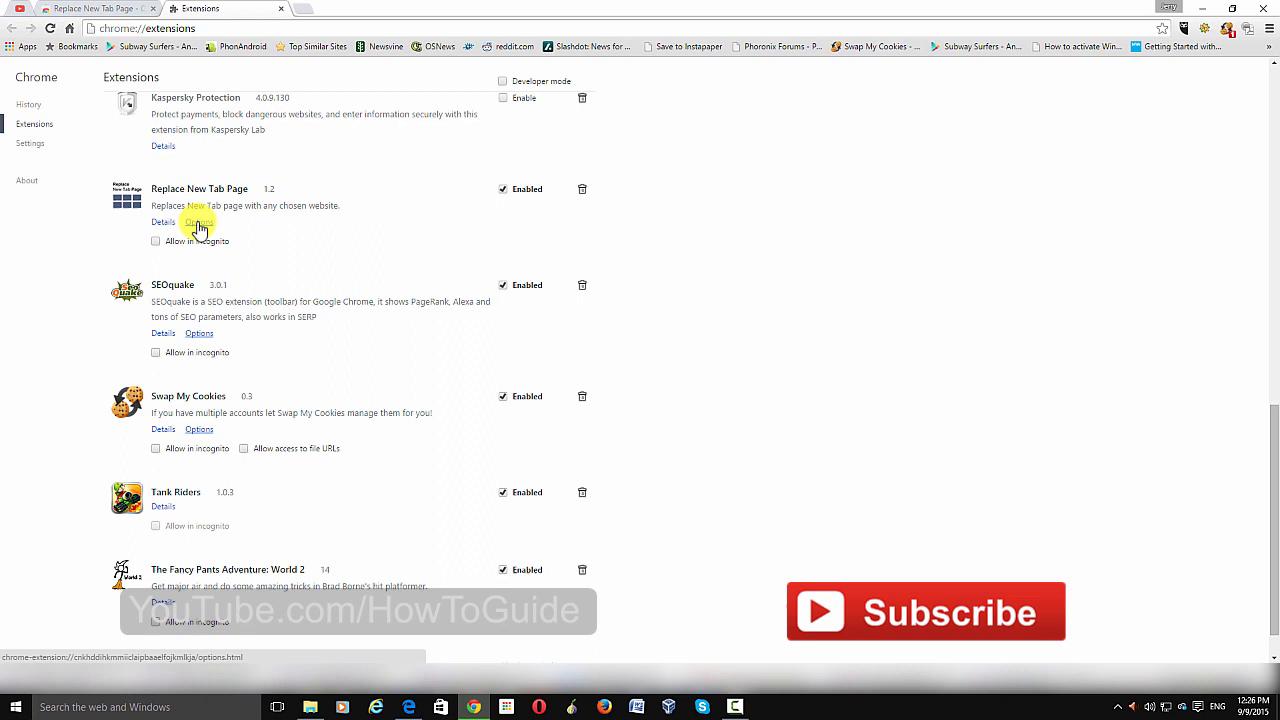
left_click(199, 222)
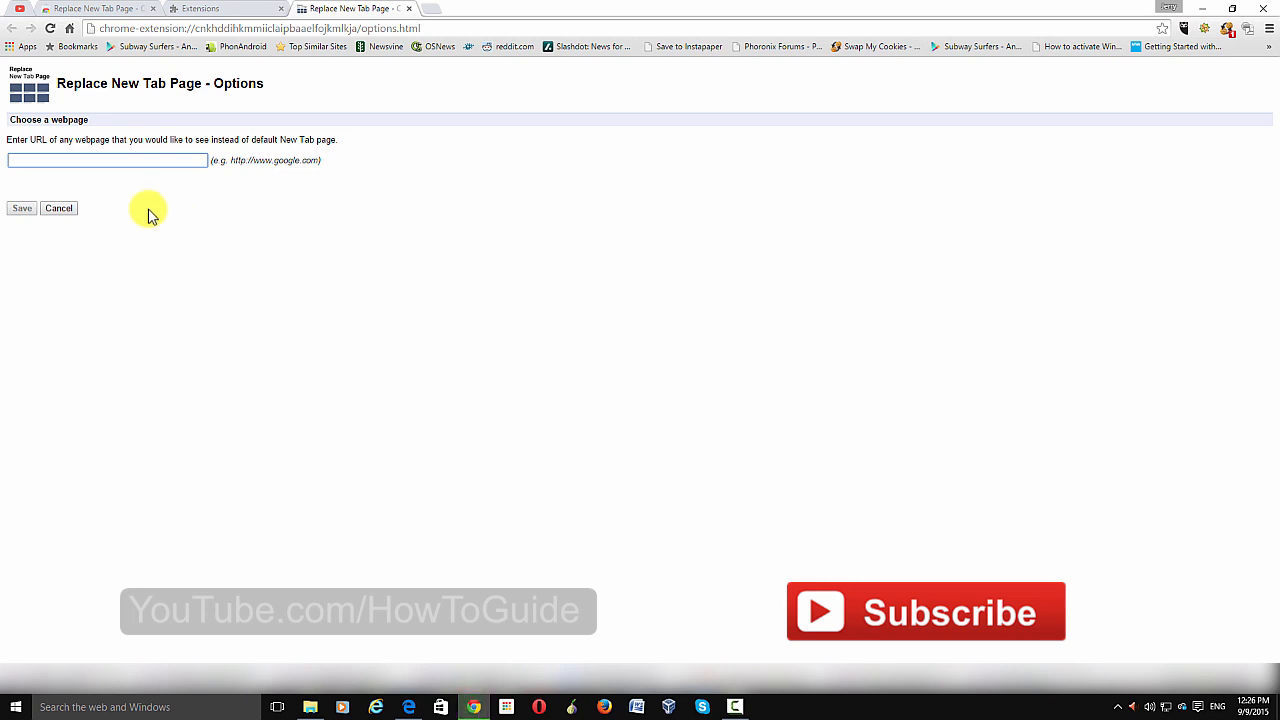
type("http://")
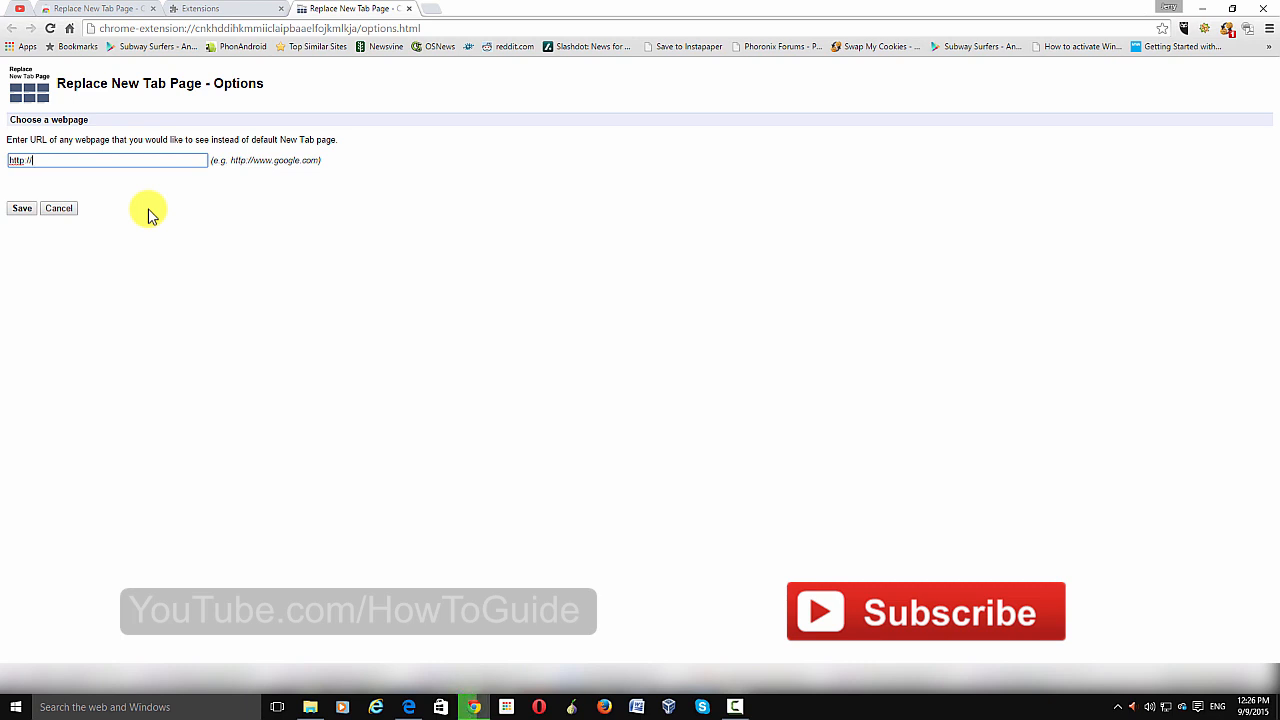
type("www.bing.com/")
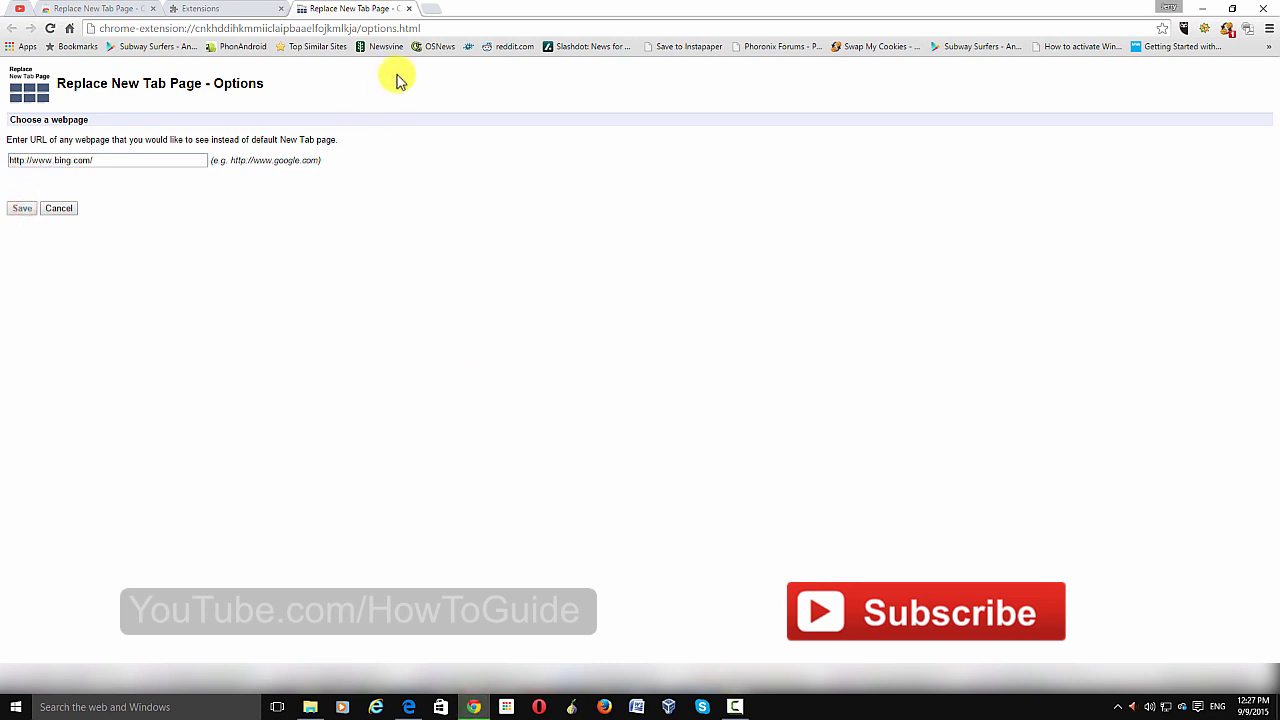
- Confirm the extension is enabled, then start a fresh new tab to test Bing
left_click(215, 8)
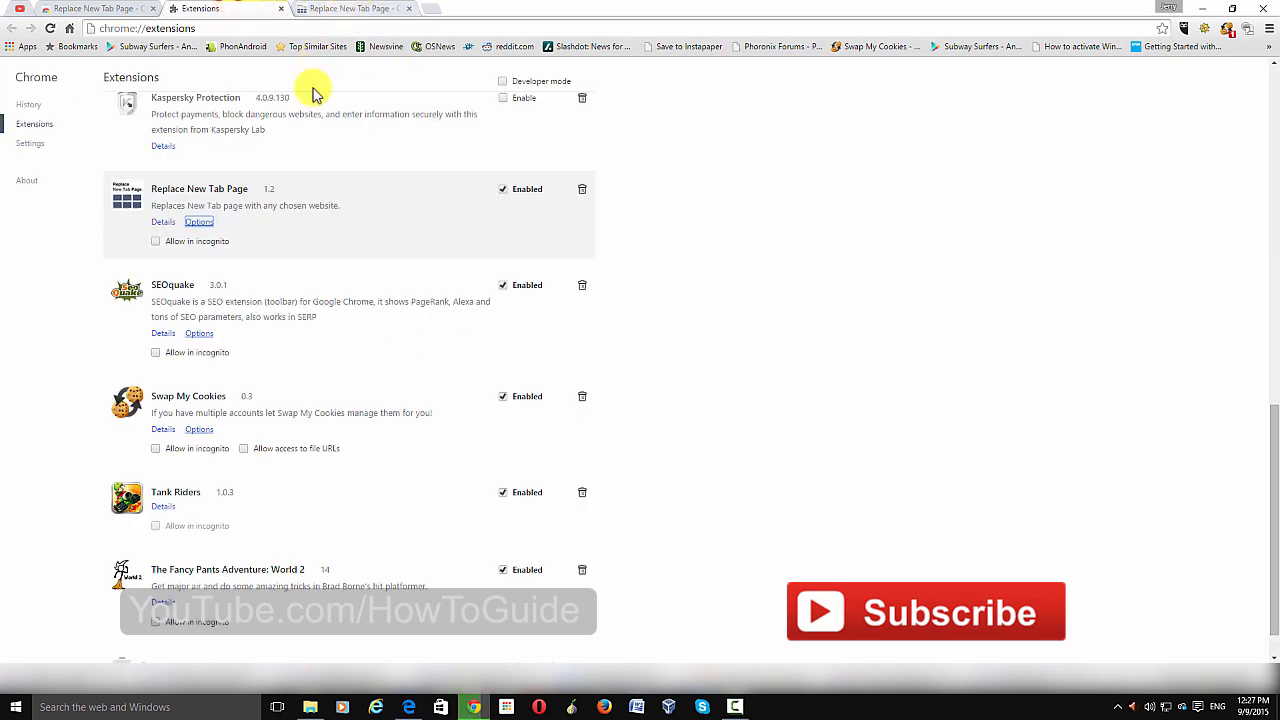
mouse_move(542, 200)
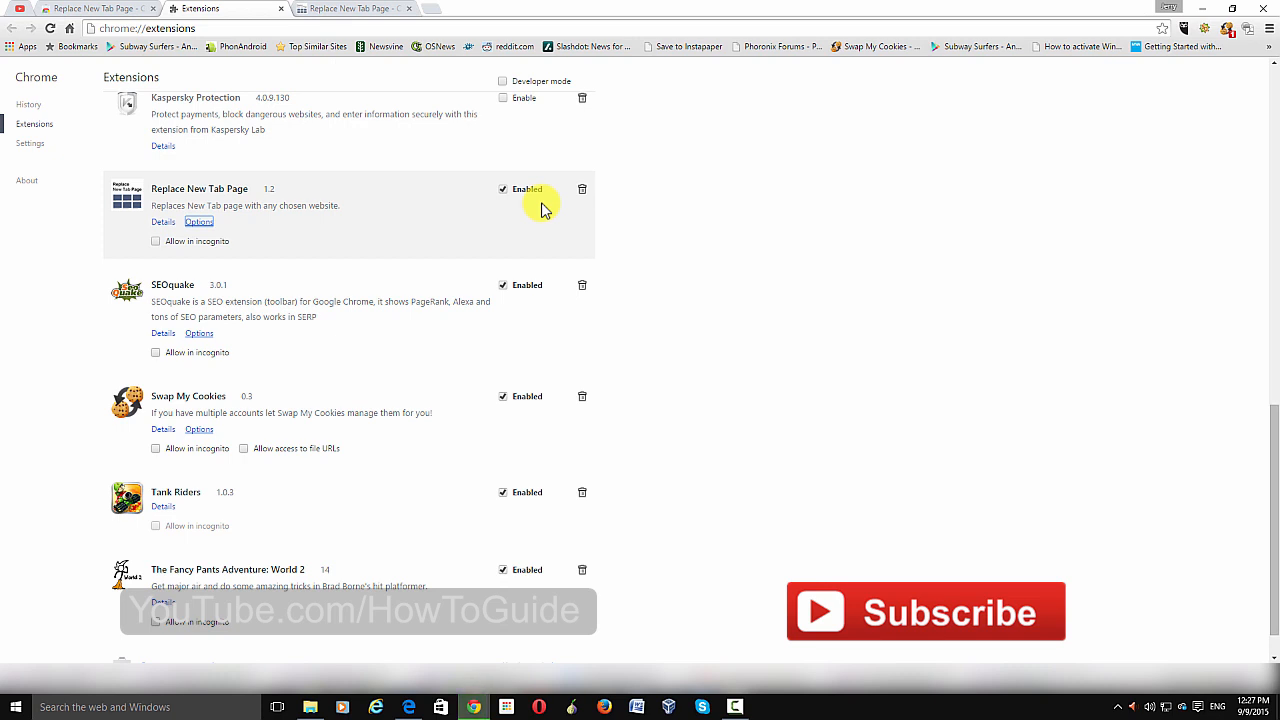
mouse_move(630, 185)
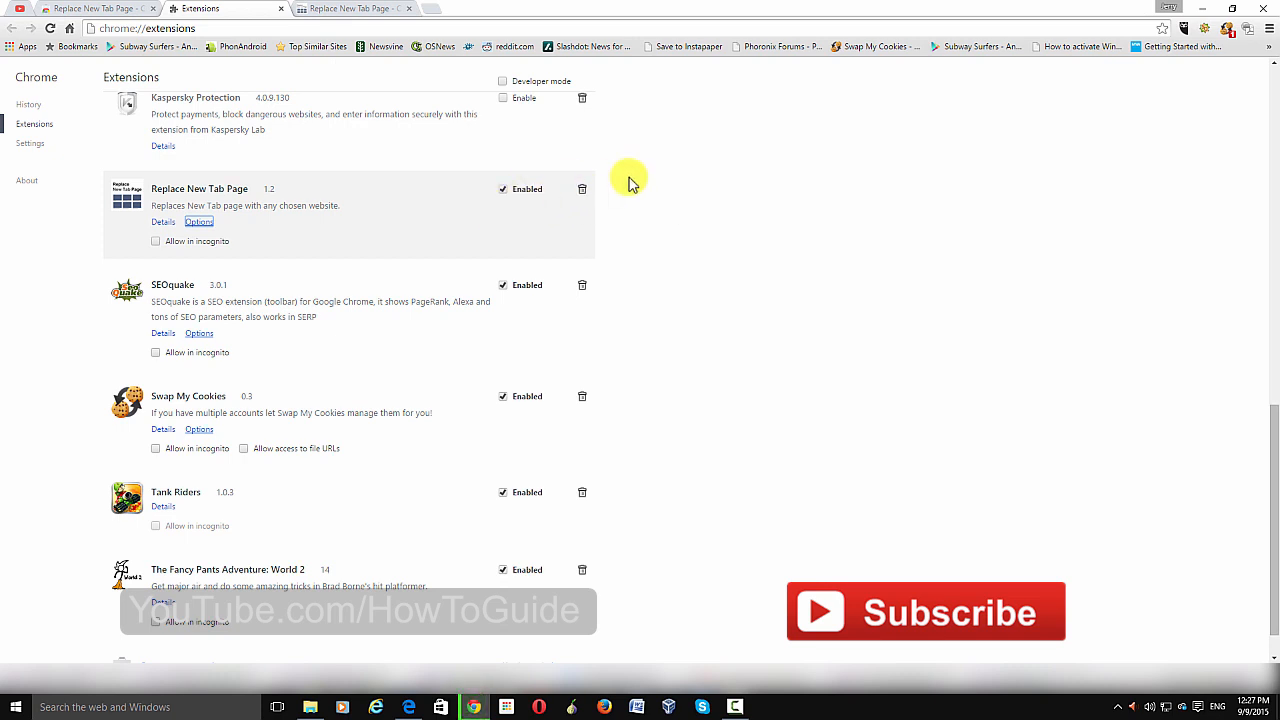
mouse_move(500, 240)
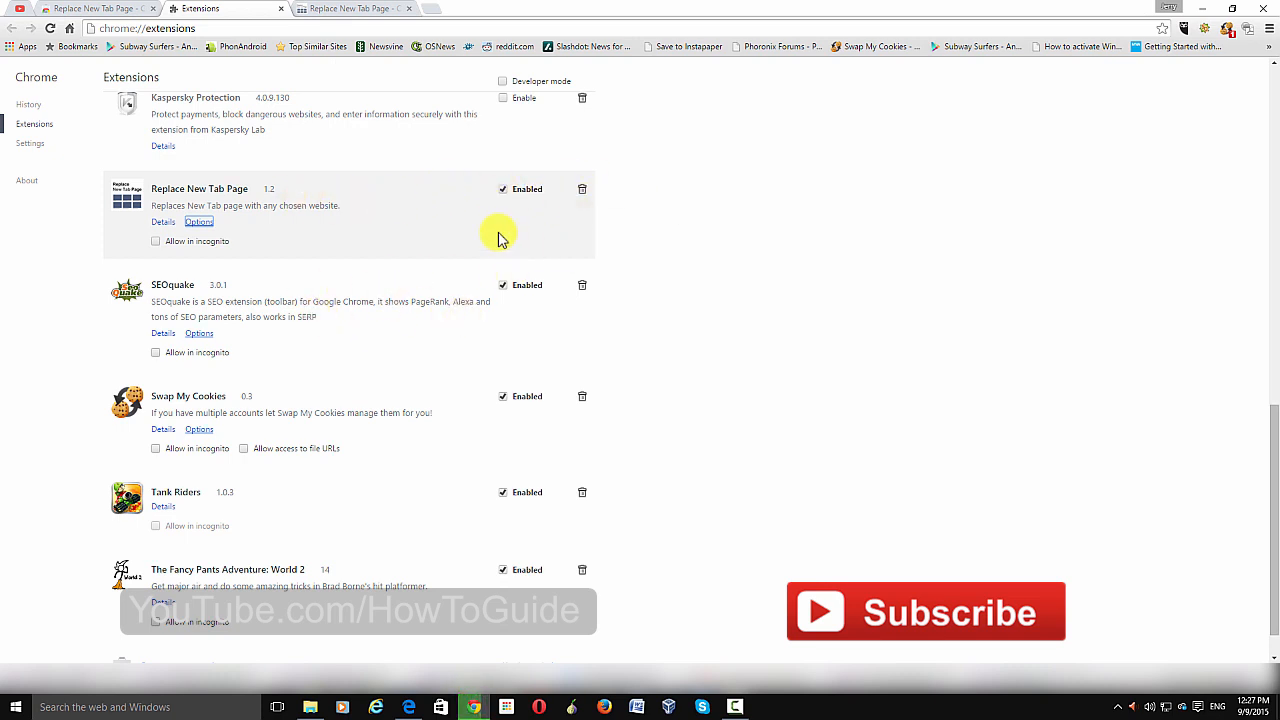
left_click(198, 221)
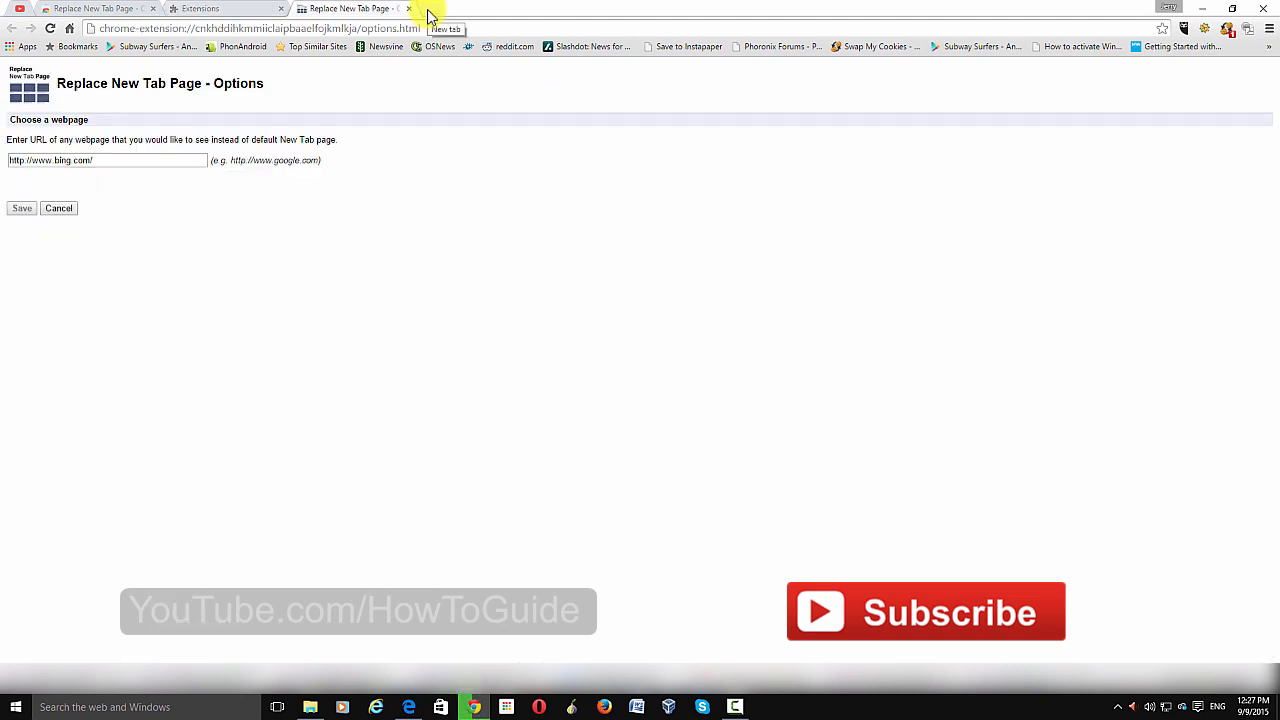
left_click(428, 18)
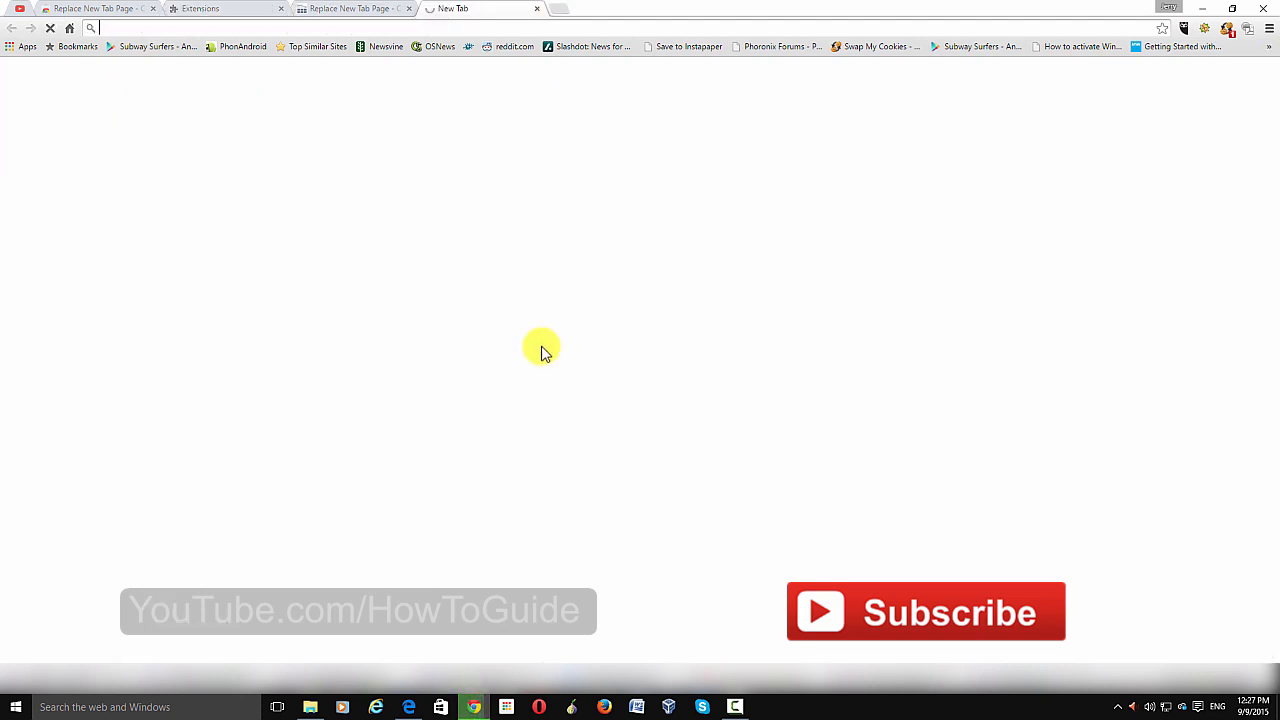